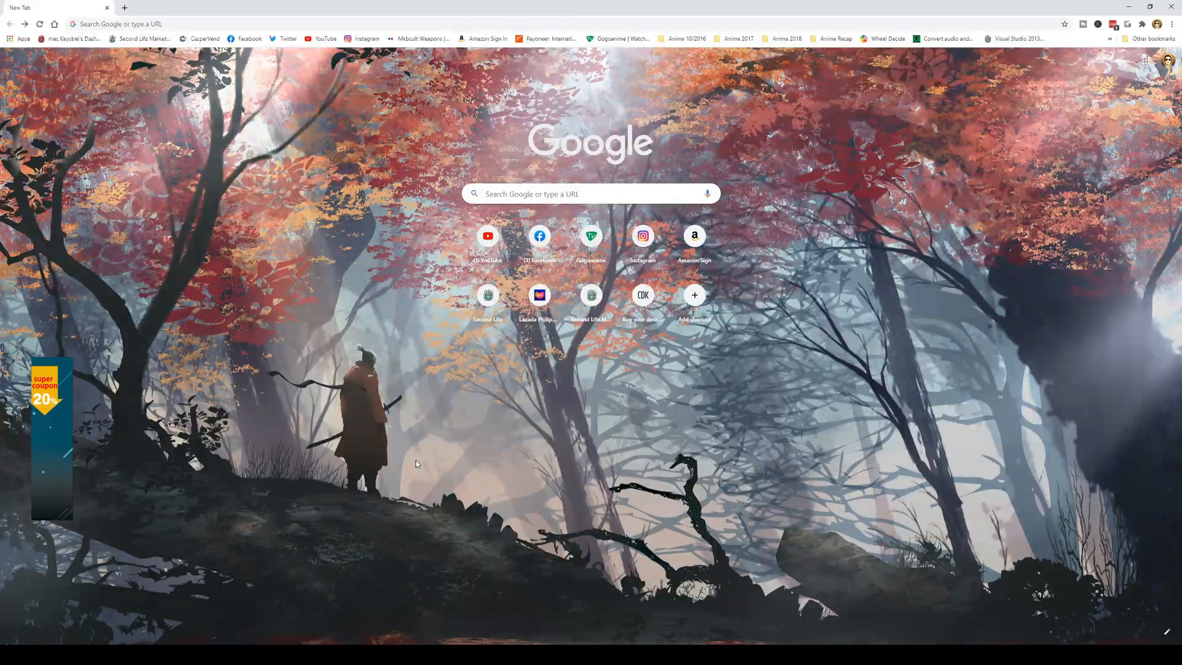
Step: Load cdkdeals.com in Chrome's address bar
type("cdkdeals.com")
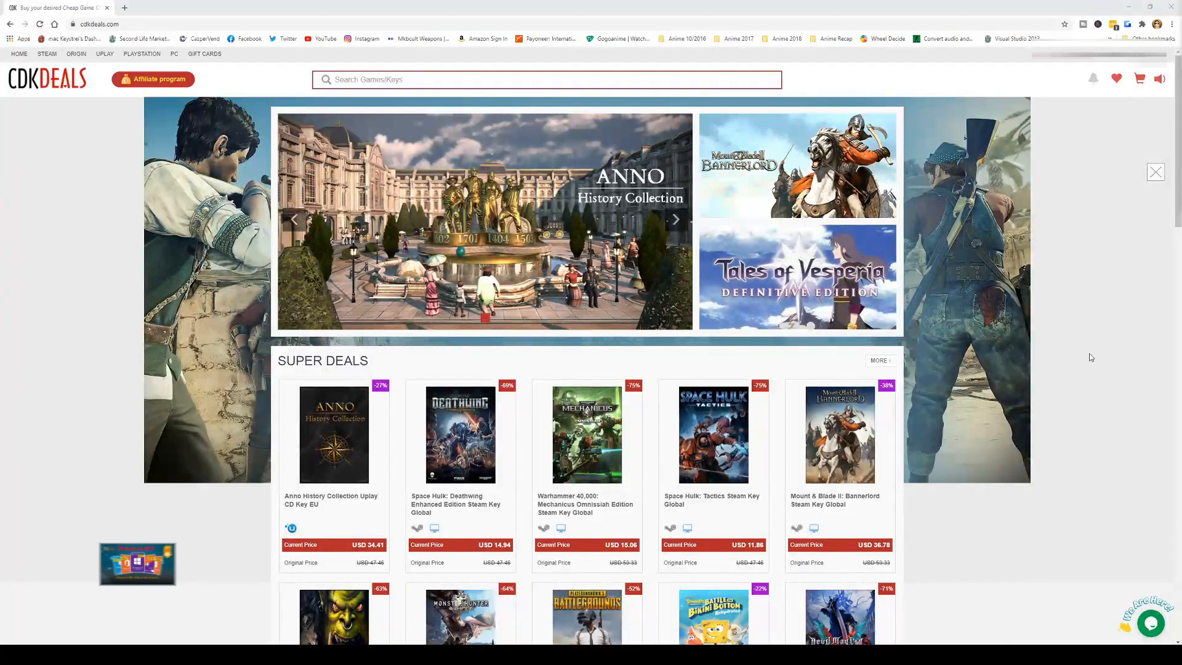
scroll("down", 3)
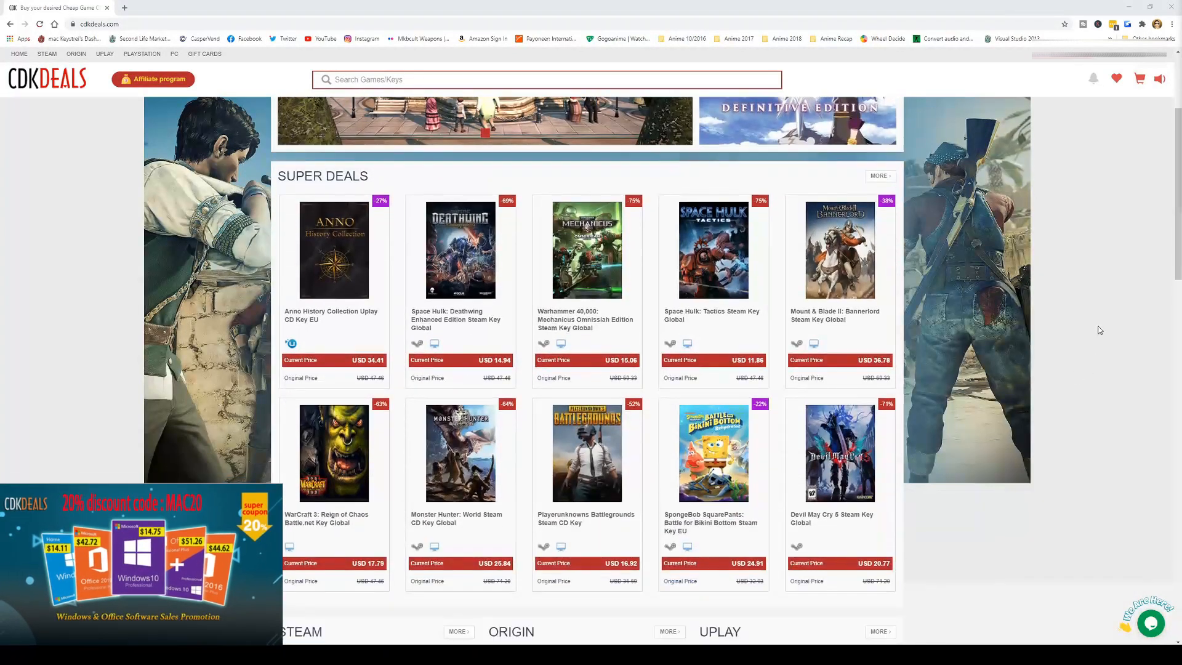
scroll("down", 3)
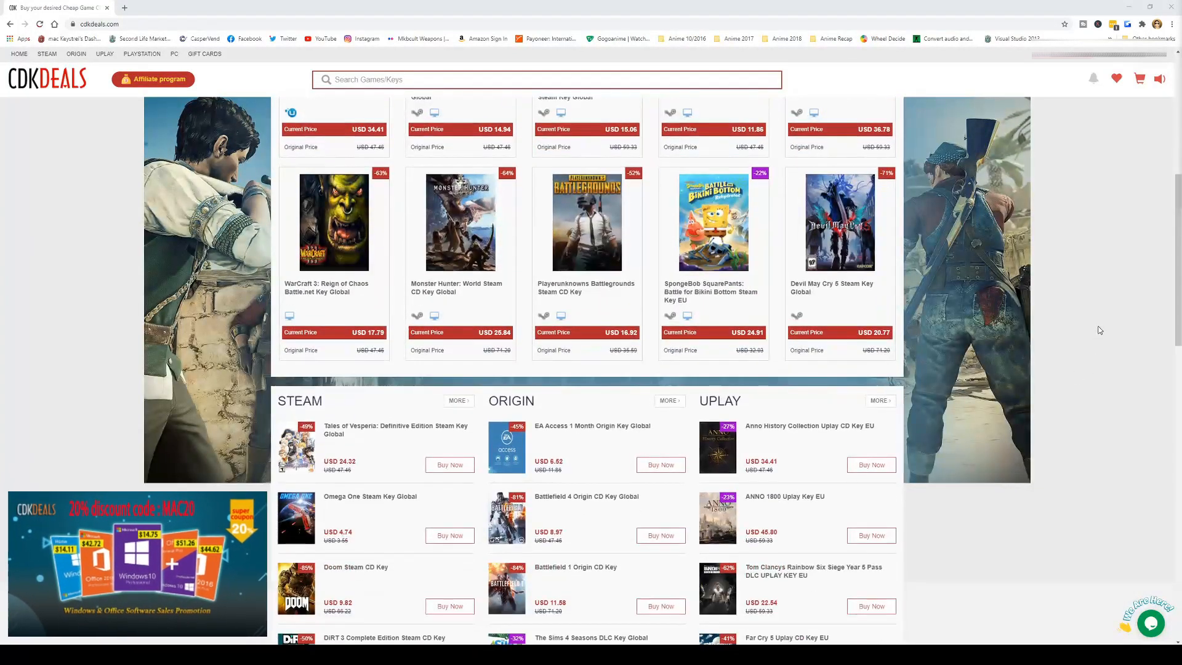
scroll("down", 3)
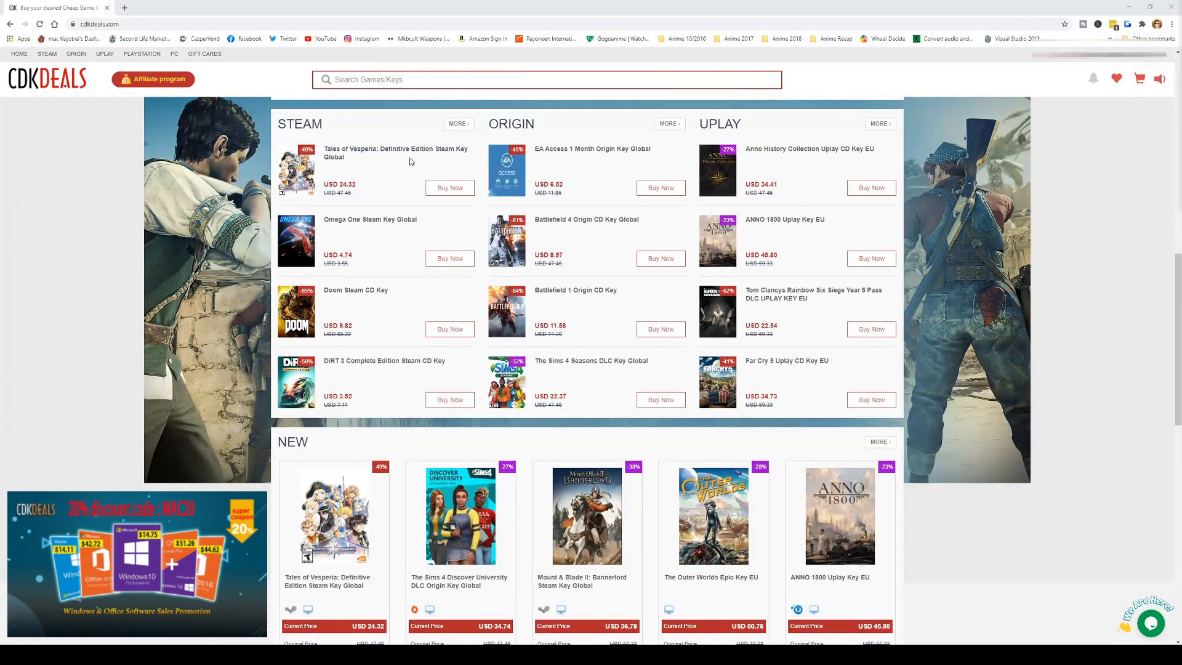
mouse_move(1083, 309)
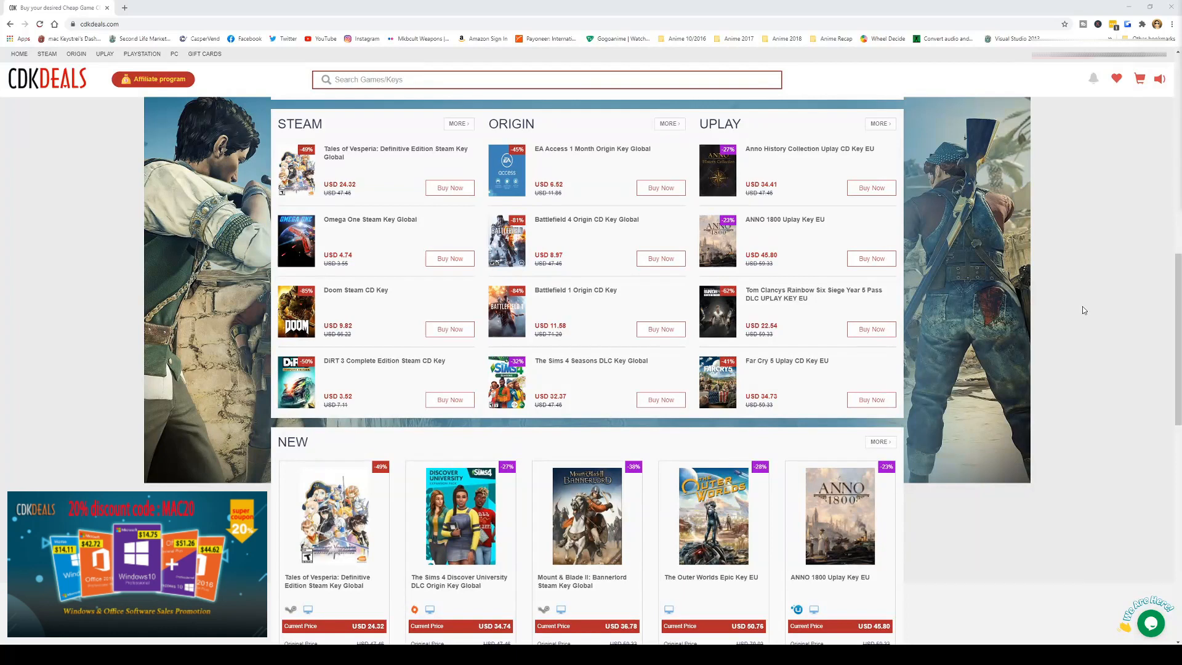
scroll("down", 3)
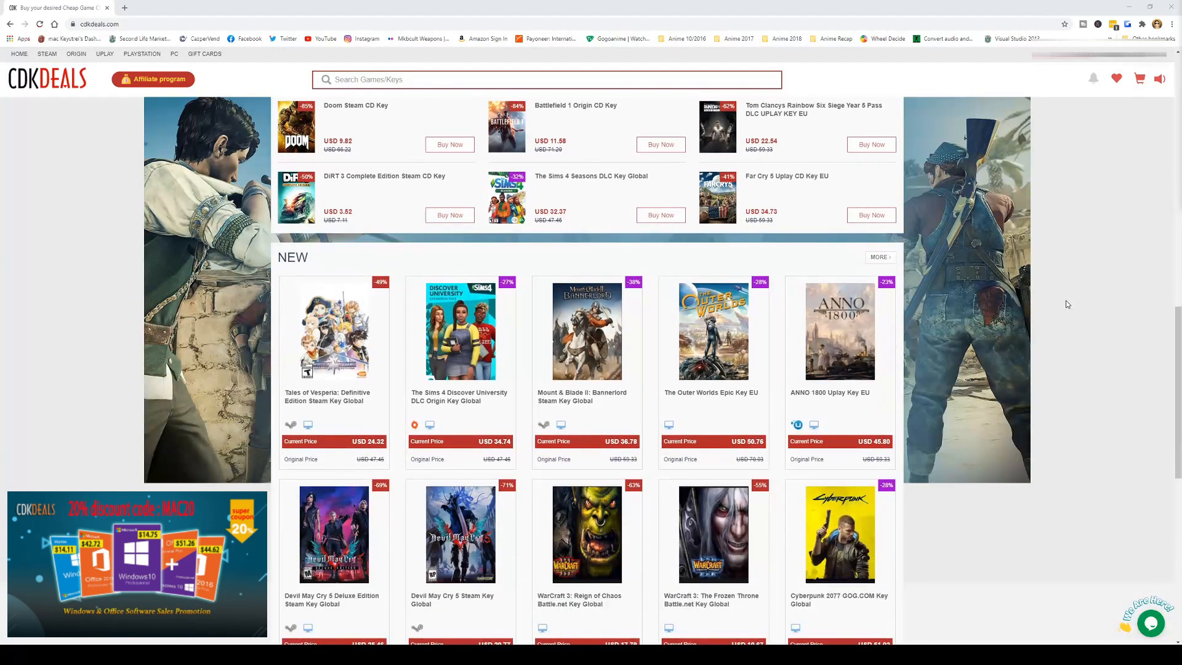
scroll("down", 3)
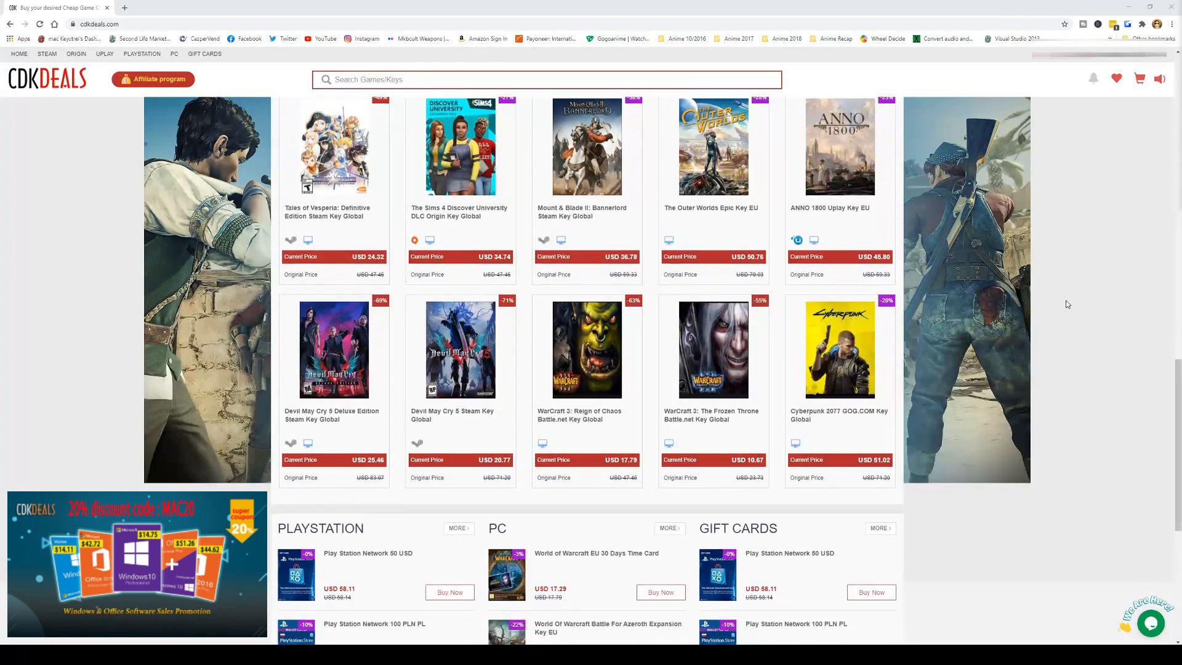
scroll("down", 3)
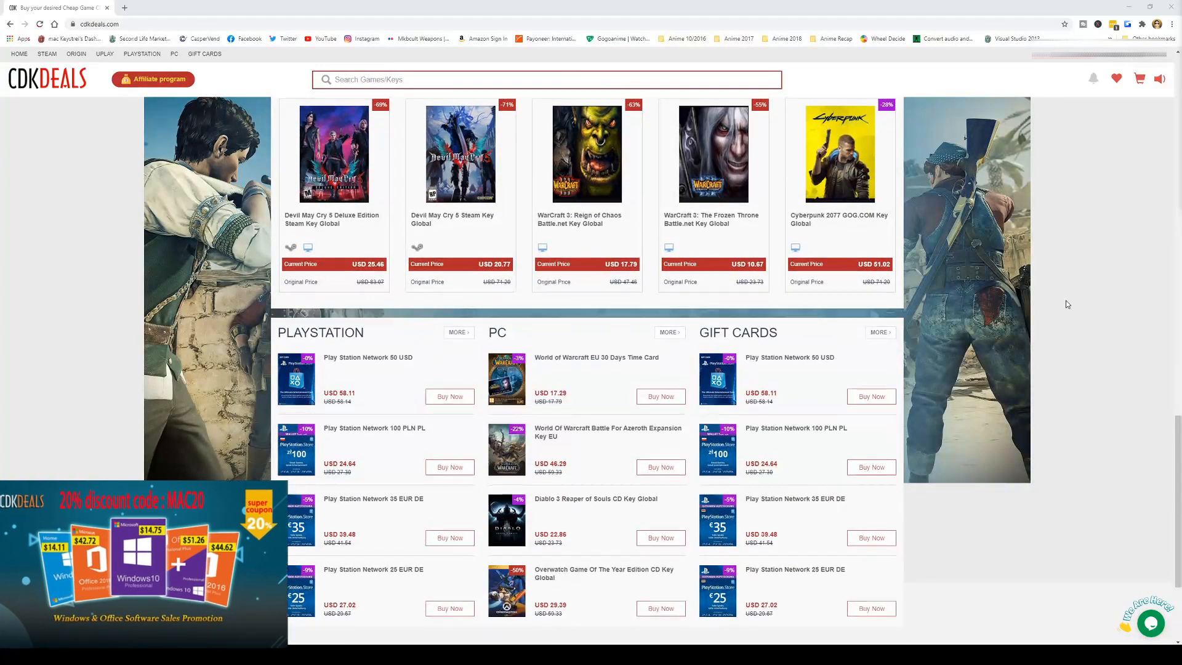
scroll("down", 3)
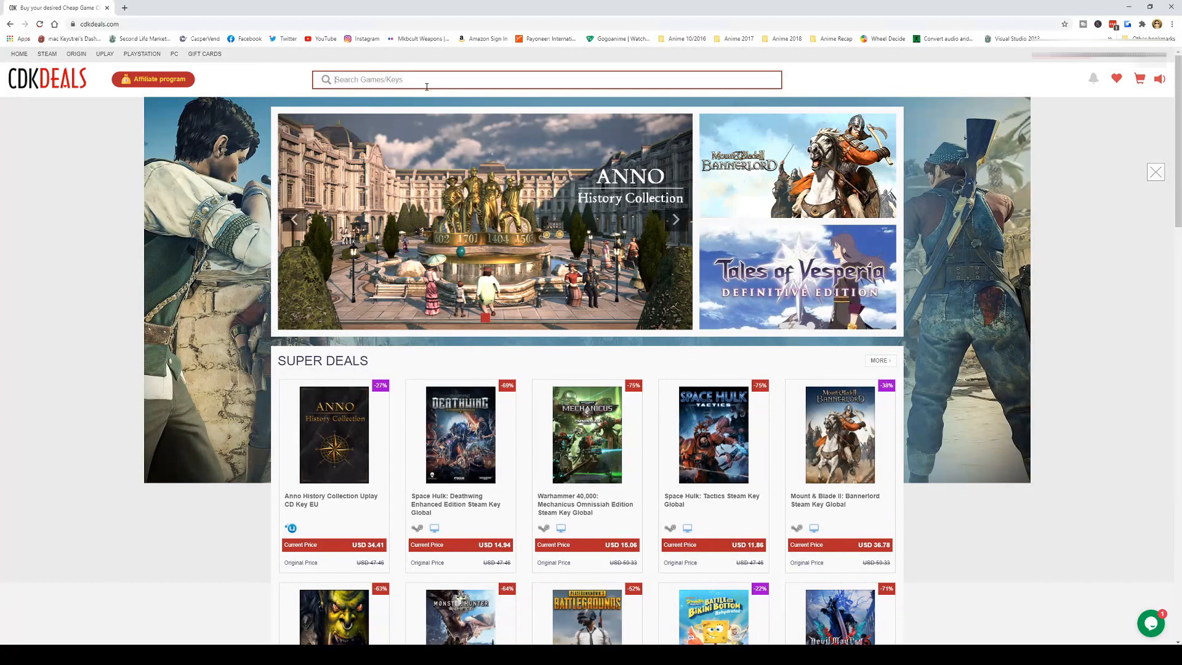
Step: Search 'windows', add the Windows 10 Pro OEM key to checkout, and select the promotion code box
type("windows")
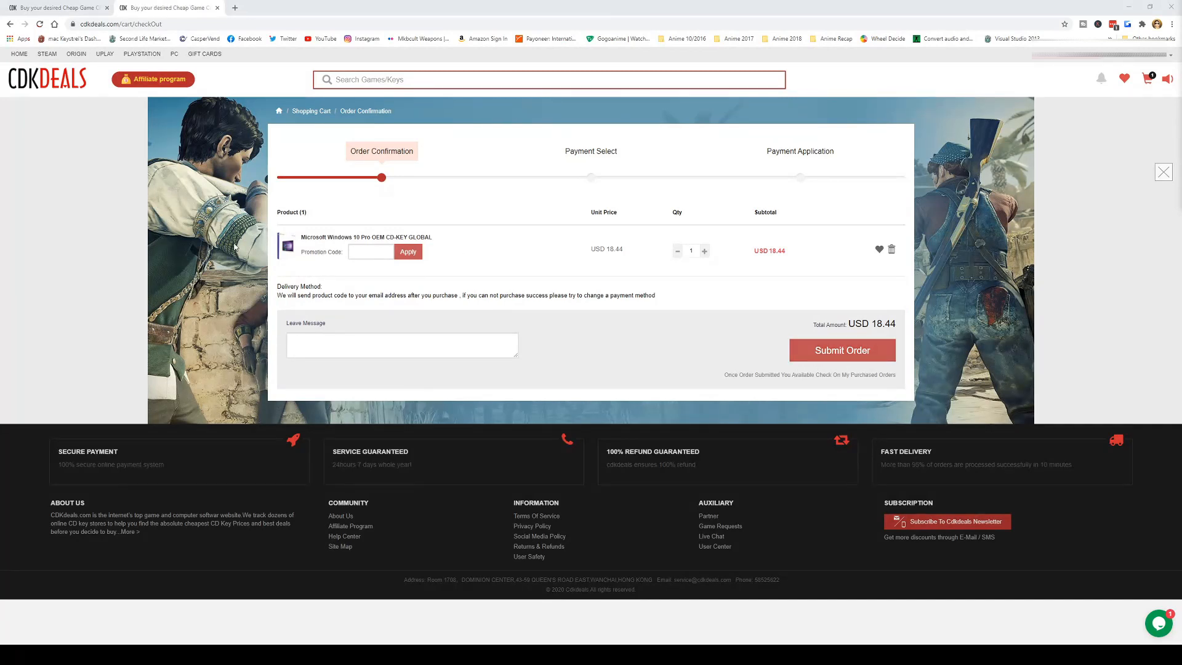
type("ma")
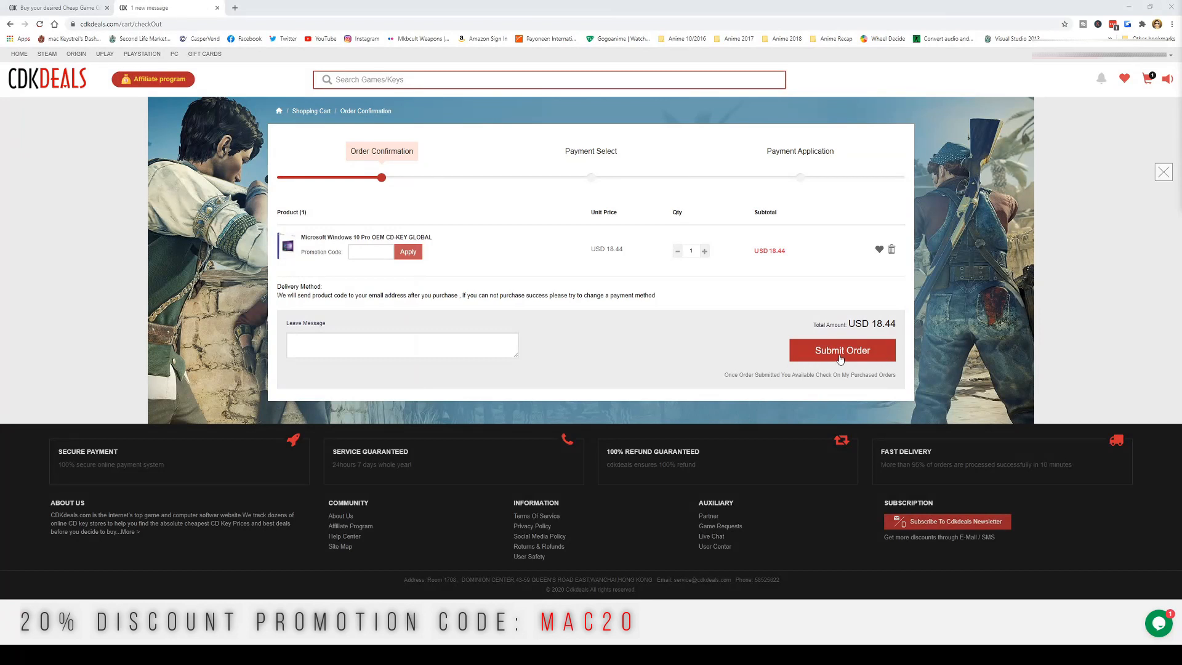
left_click(369, 252)
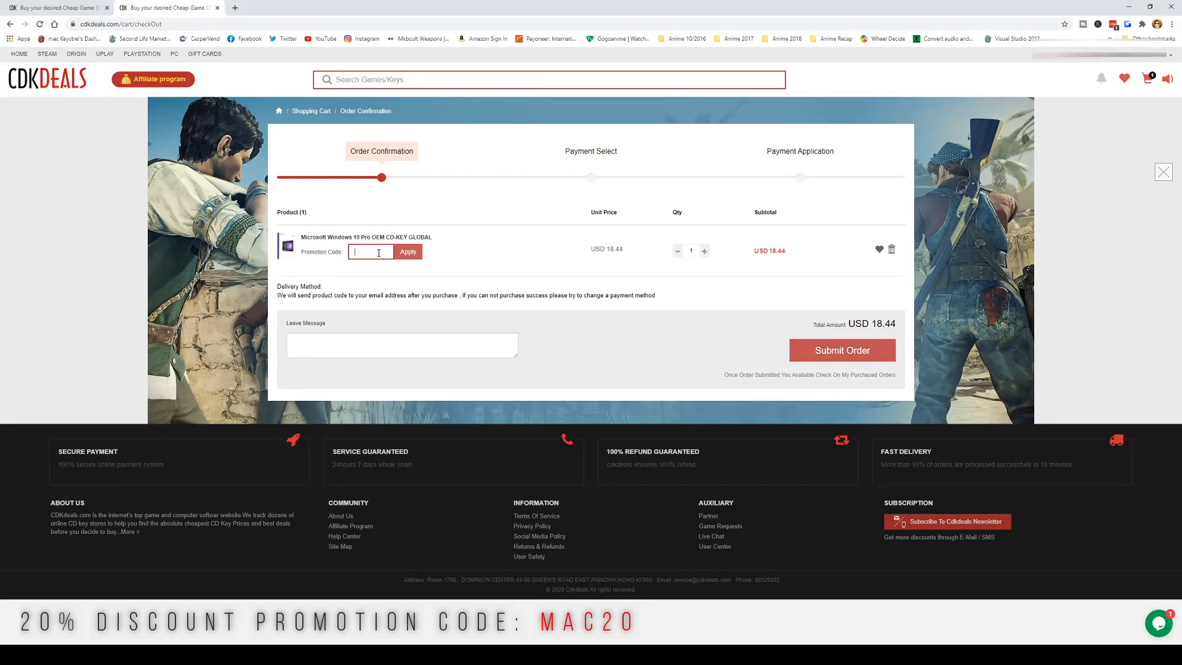
Step: Apply the promo code to cut the total to USD 14.75, then submit the order
type("mac")
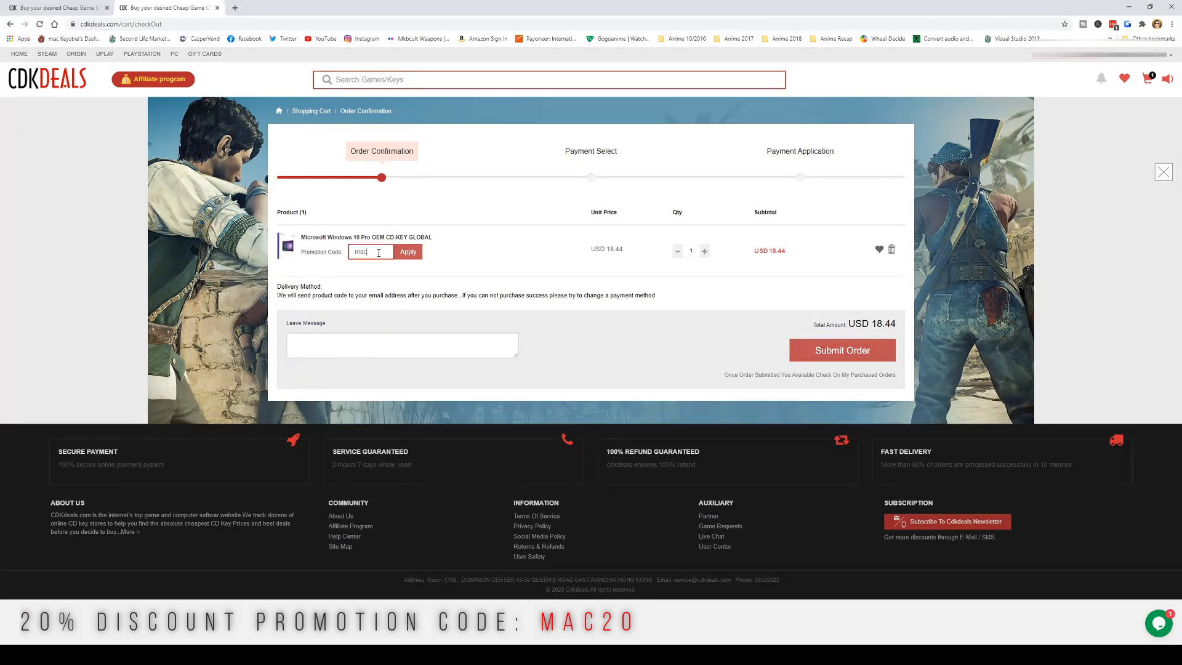
left_click(408, 252)
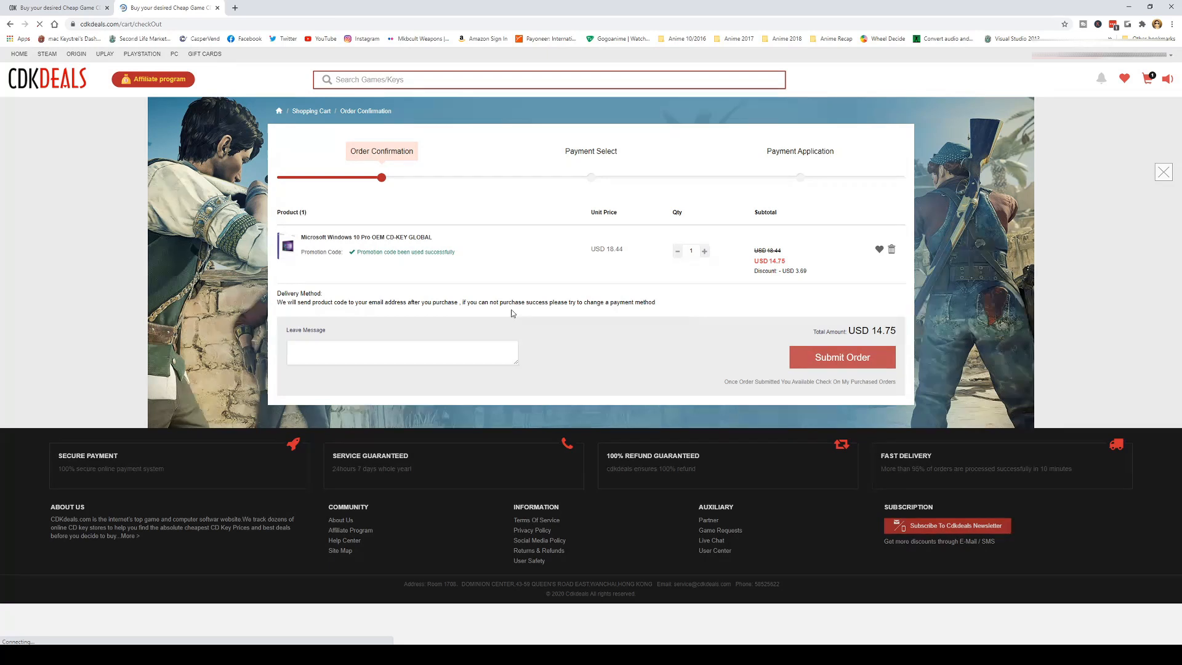
left_click(841, 356)
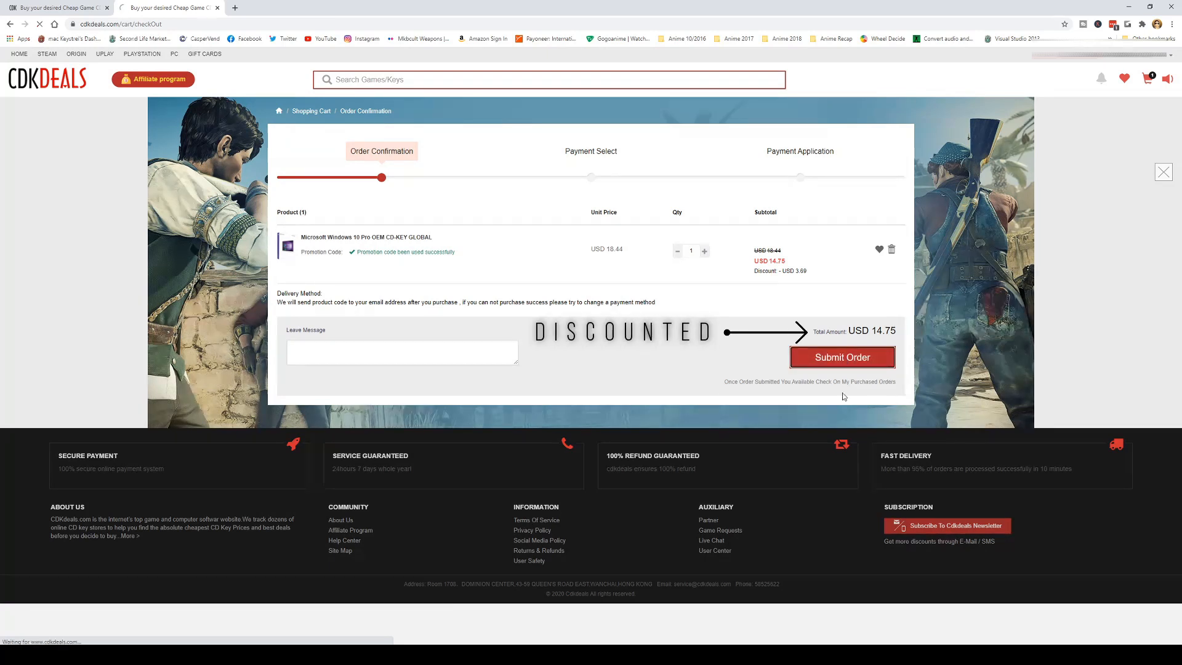
left_click(841, 356)
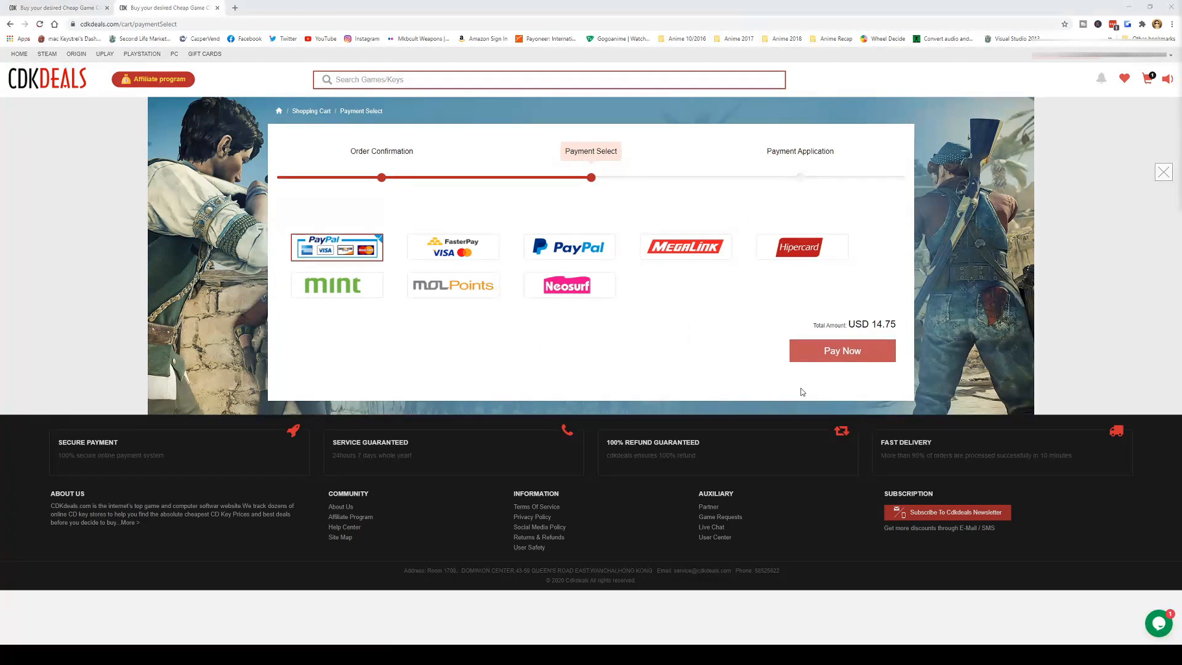
Step: Choose PayPal to pay the USD 14.75 order
left_click(569, 246)
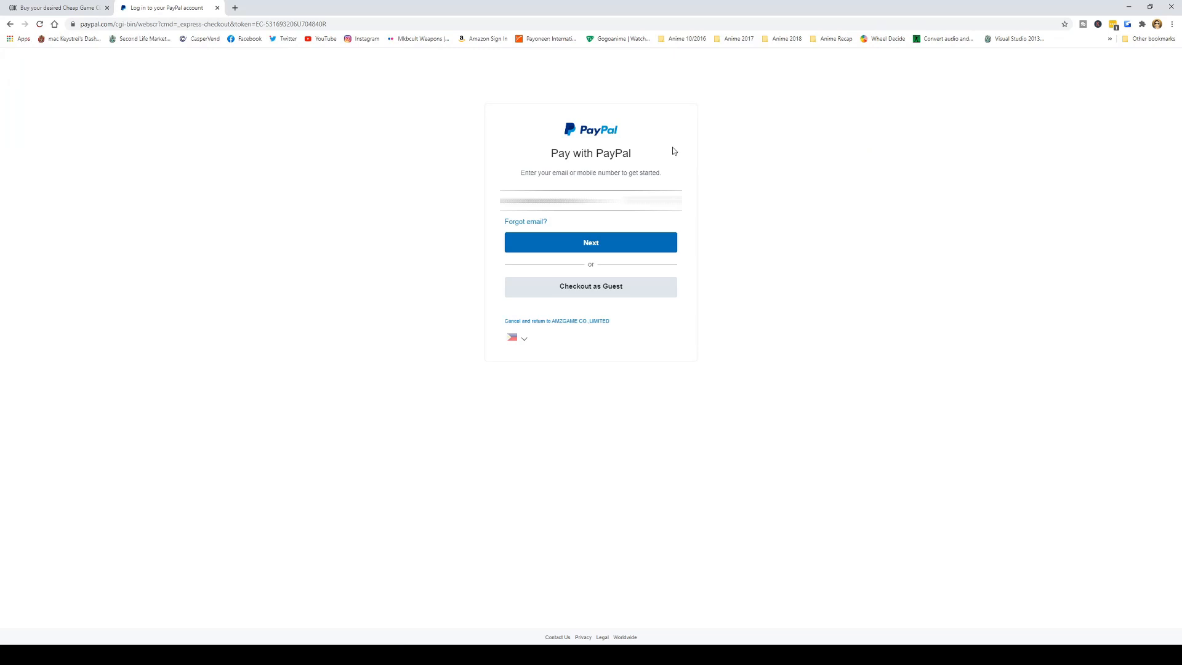
mouse_move(363, 236)
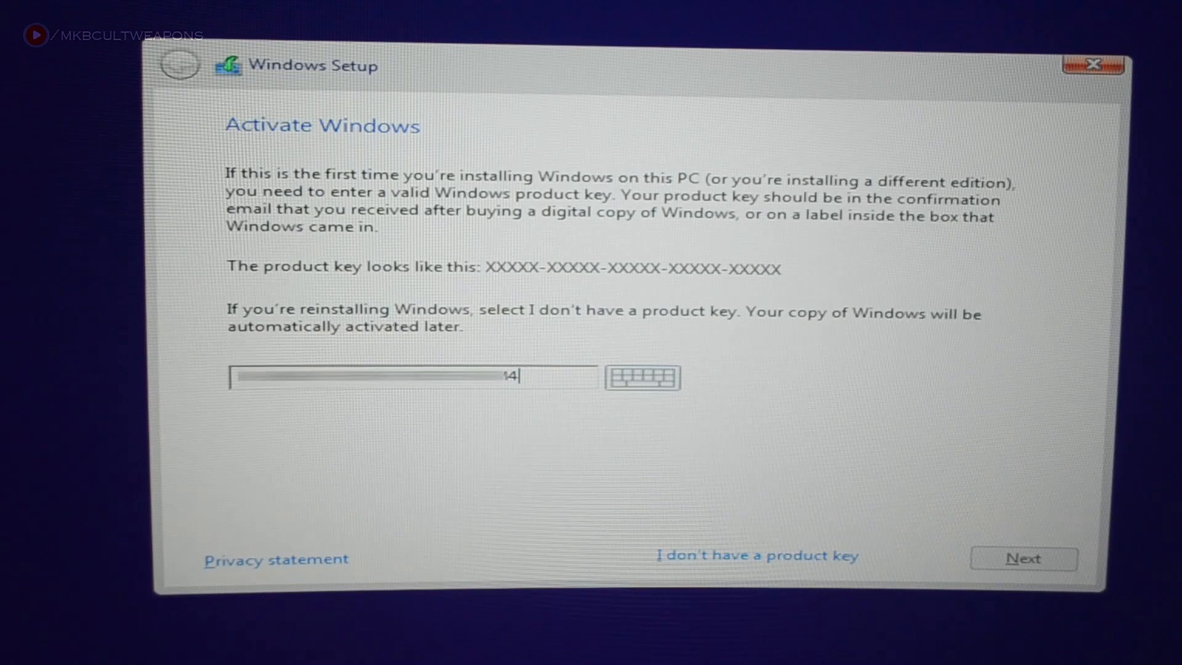
type("G6T")
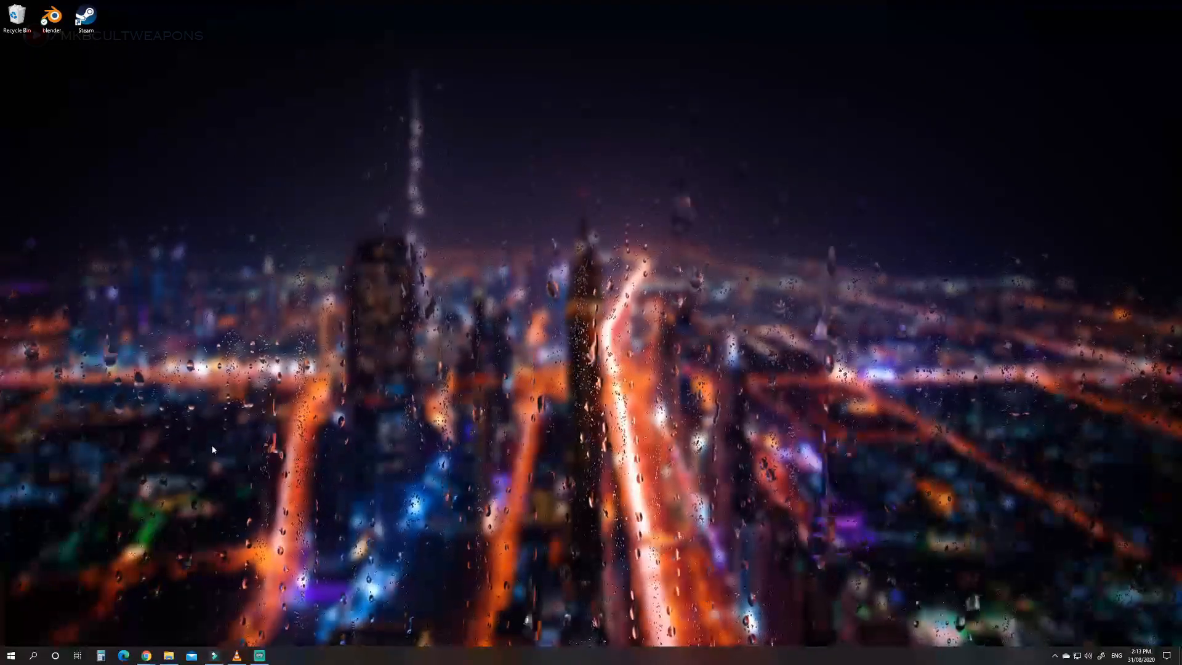
Step: Open Settings from the Start right-click menu and view the Activation page
right_click(10, 654)
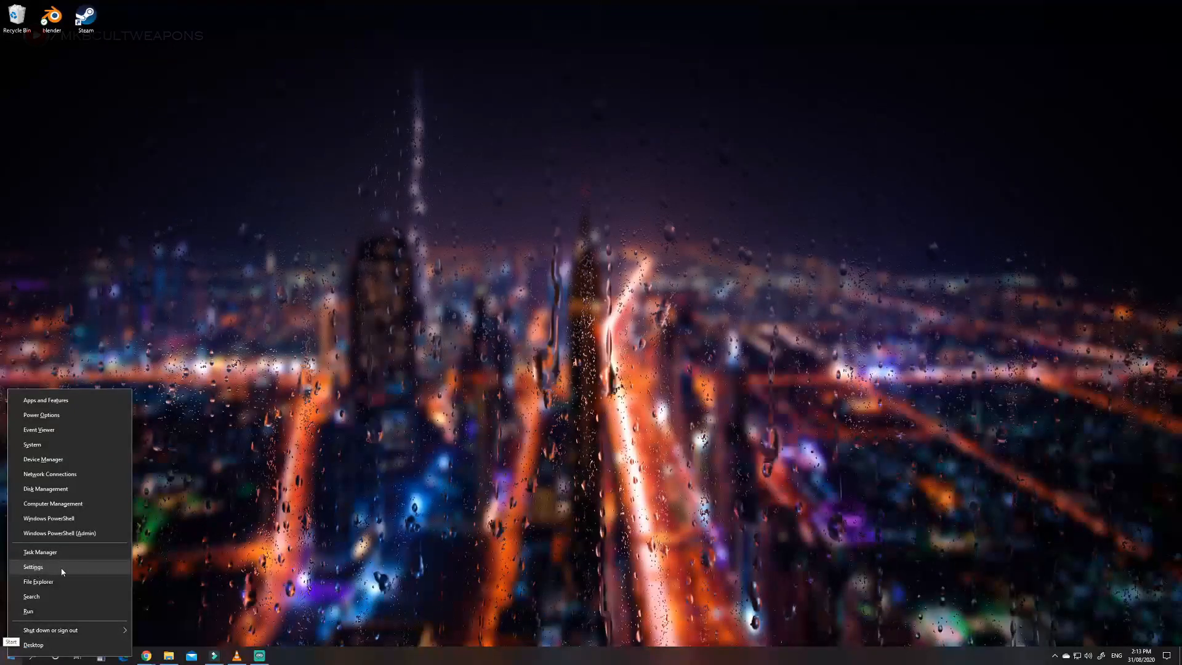
left_click(33, 567)
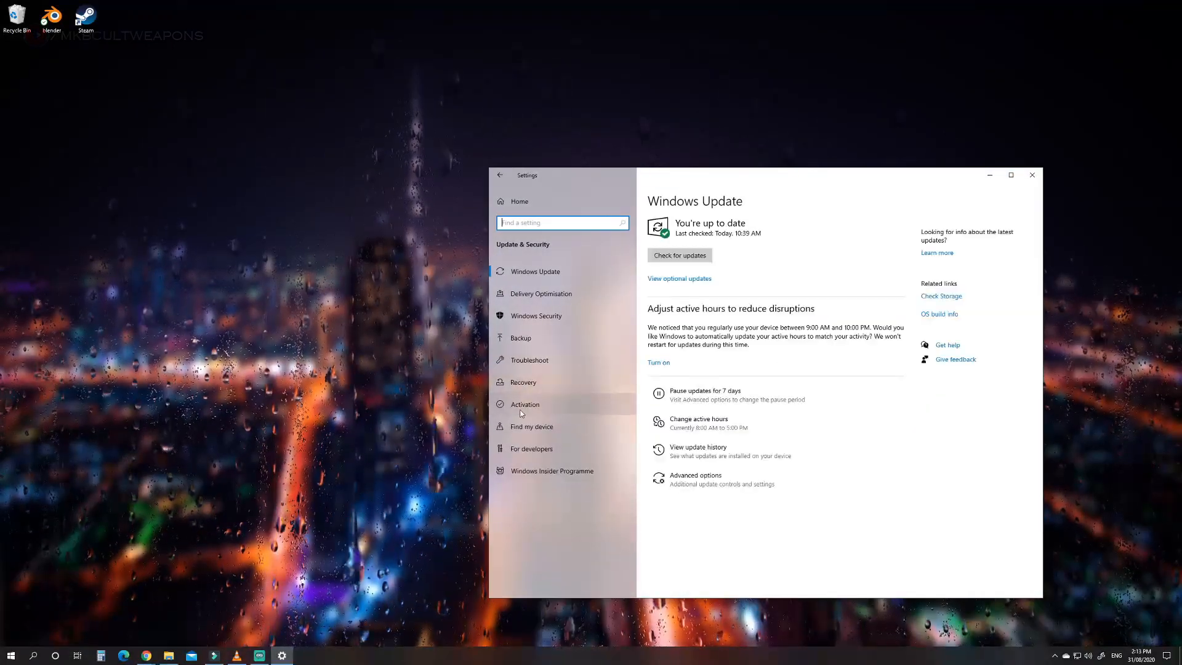
left_click(524, 403)
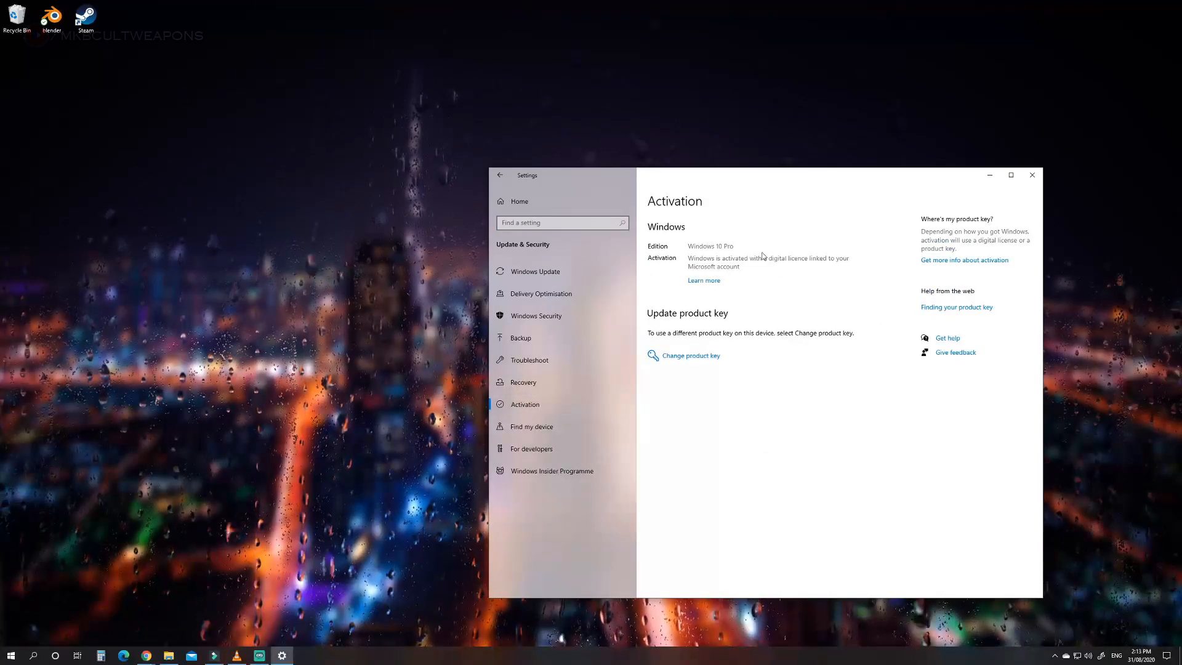